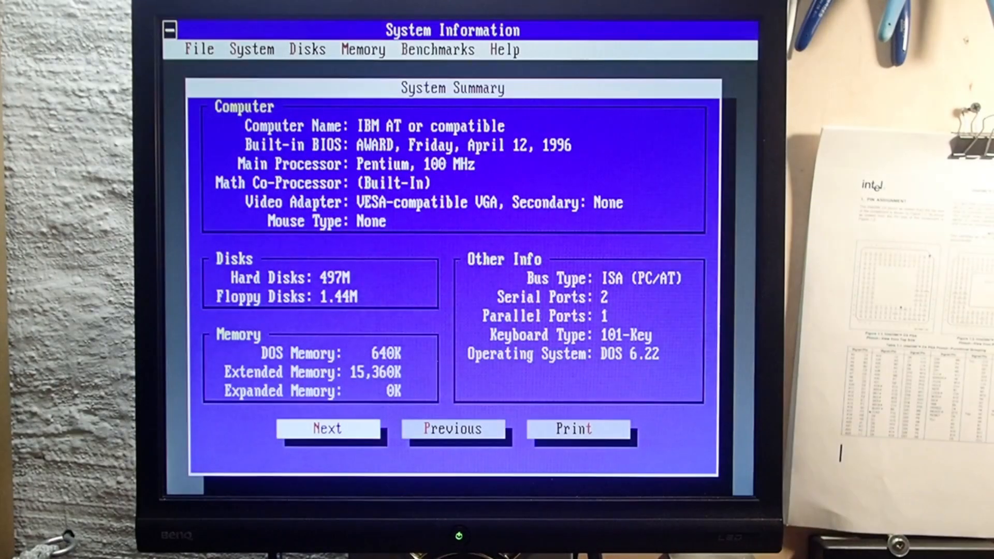
View the Video Summary, then run the CPU Speed benchmark from the Benchmarks menu
click(328, 429)
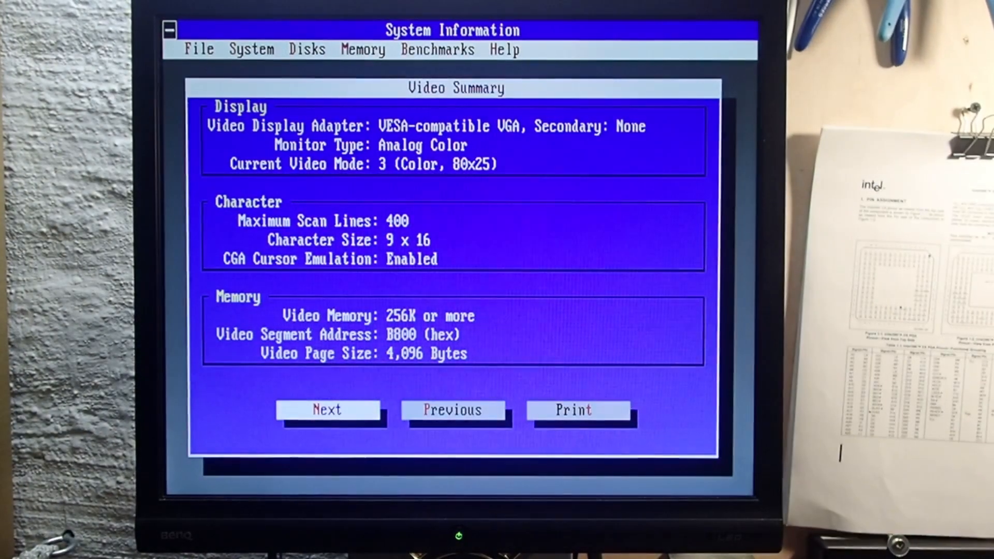
click(437, 50)
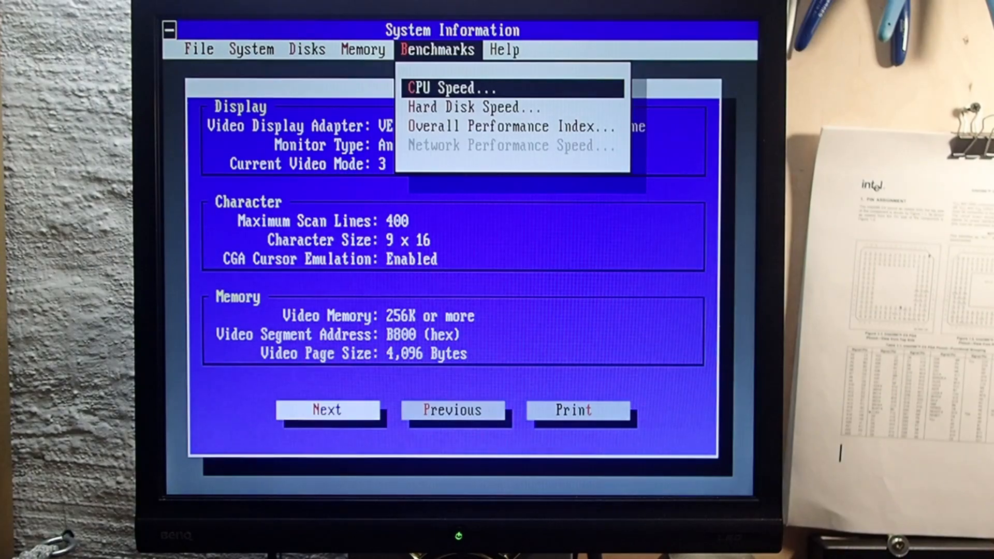
click(444, 87)
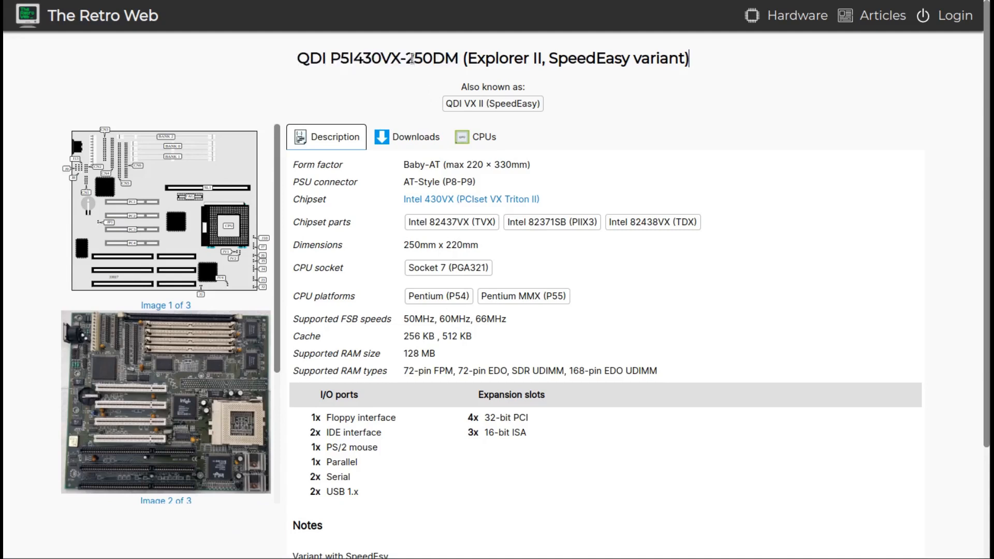
double_click(435, 59)
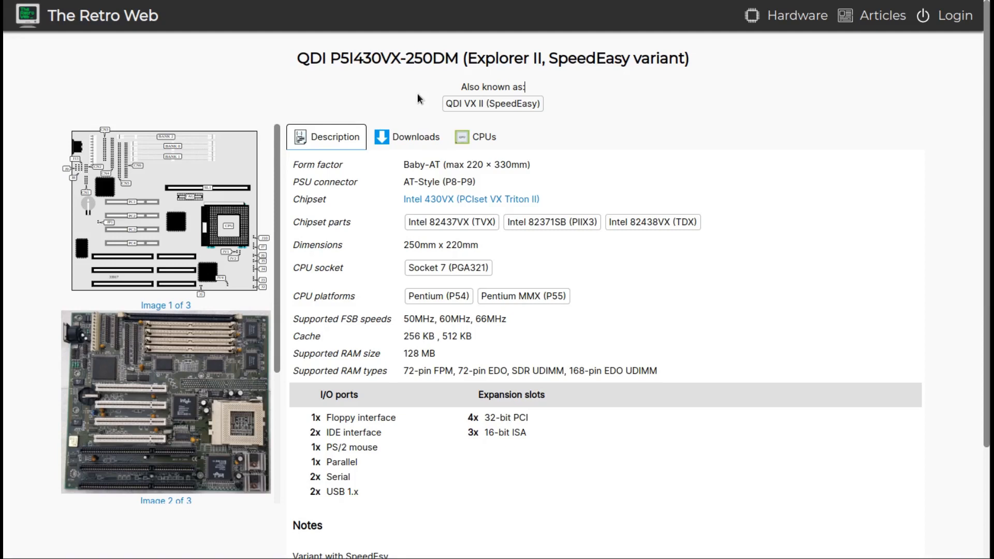
mouse_move(626, 162)
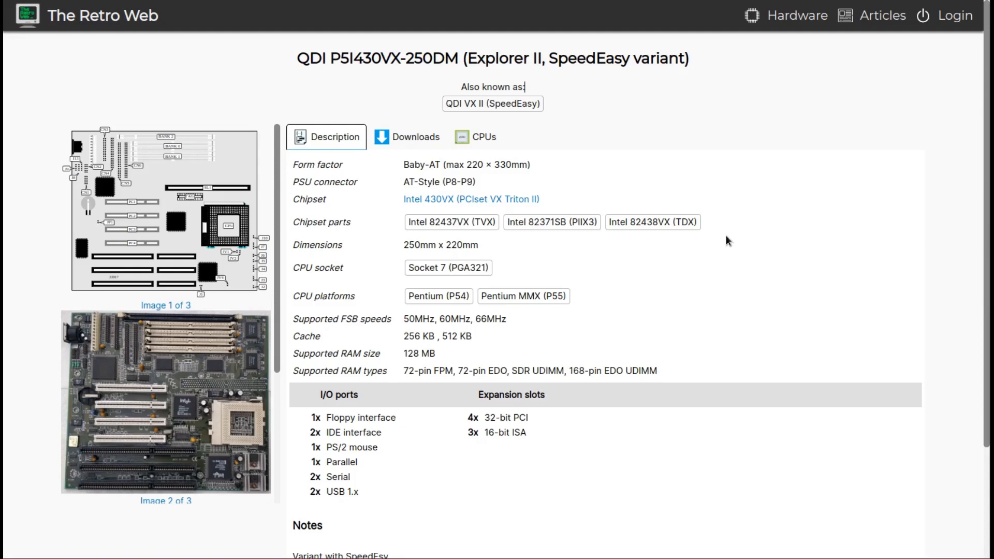
mouse_move(577, 201)
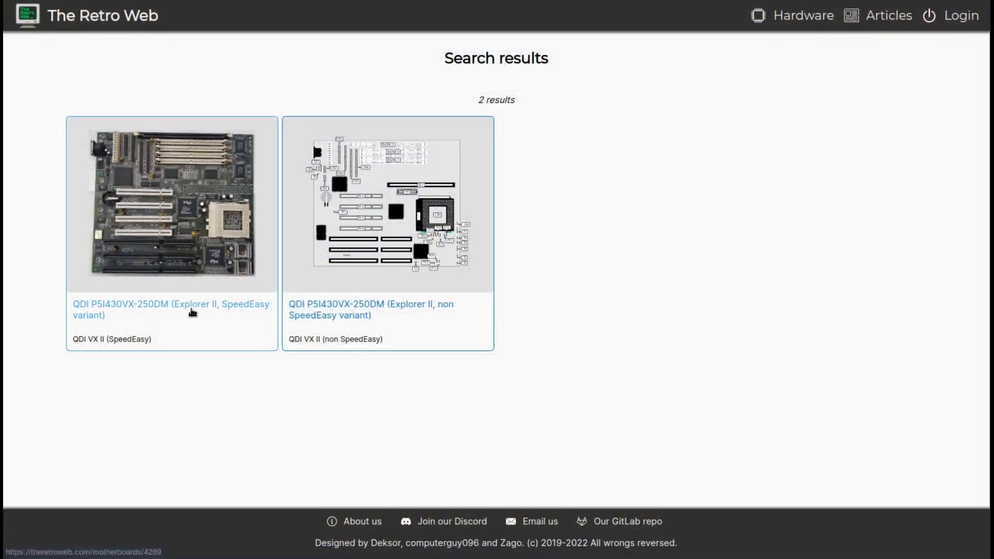
mouse_move(191, 374)
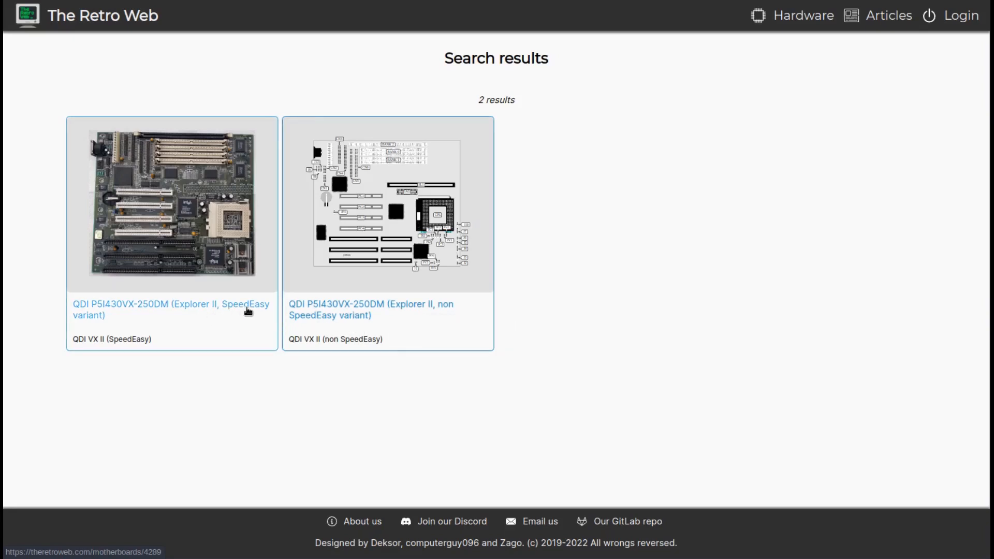
mouse_move(246, 311)
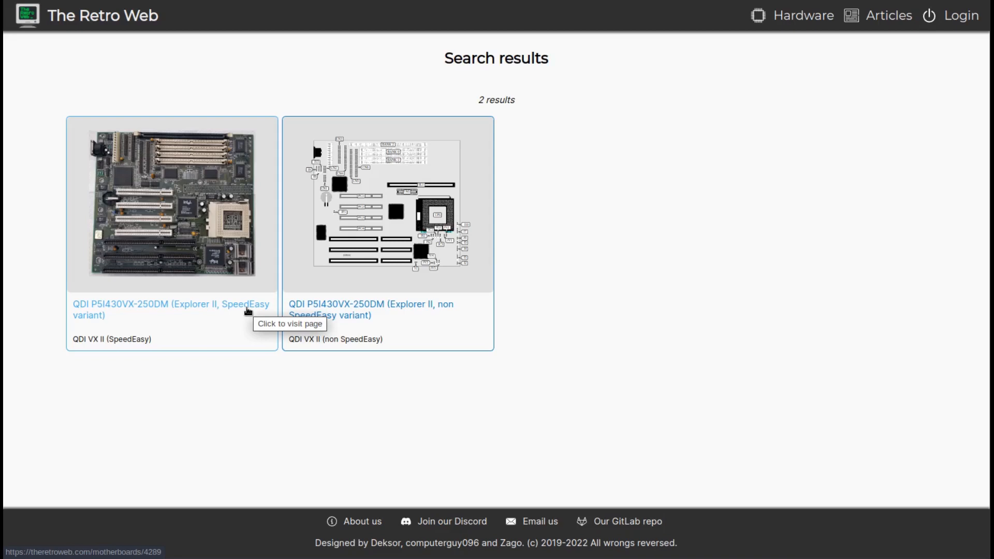
mouse_move(250, 361)
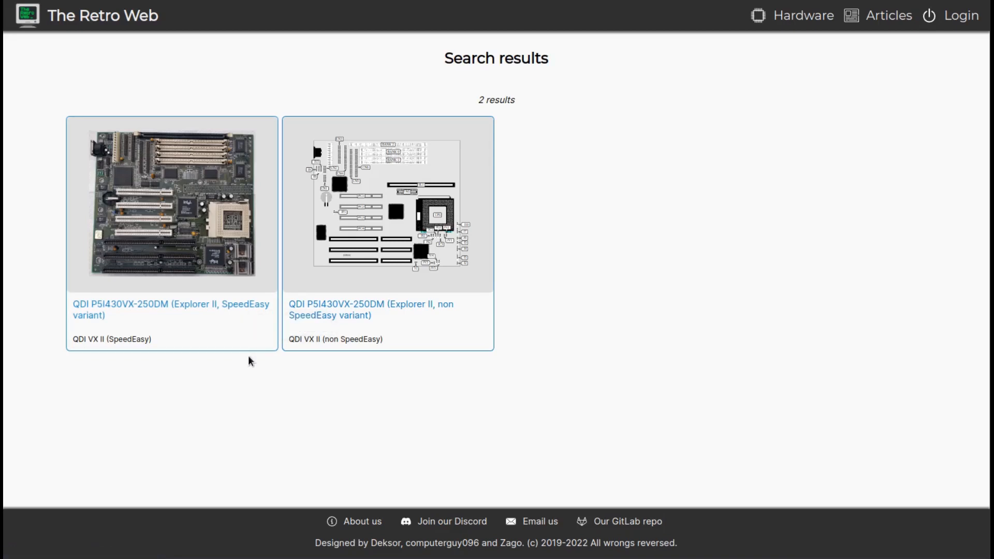
mouse_move(238, 314)
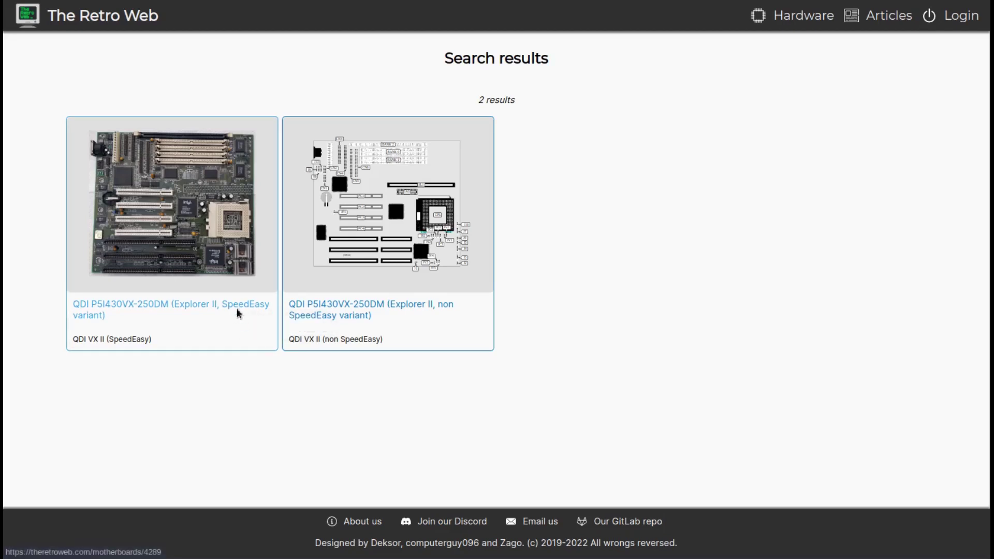
Go to the SpeedEasy variant's QDI P5I430VX-250DM board page from the search results
click(168, 304)
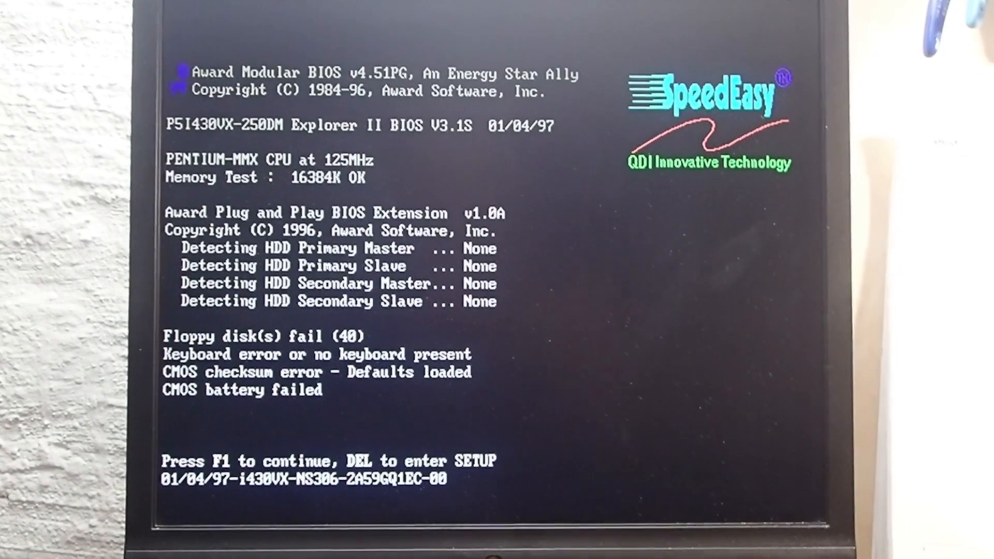
Enter BIOS setup from the POST screen reporting a 125MHz Pentium-MMX
key(Delete)
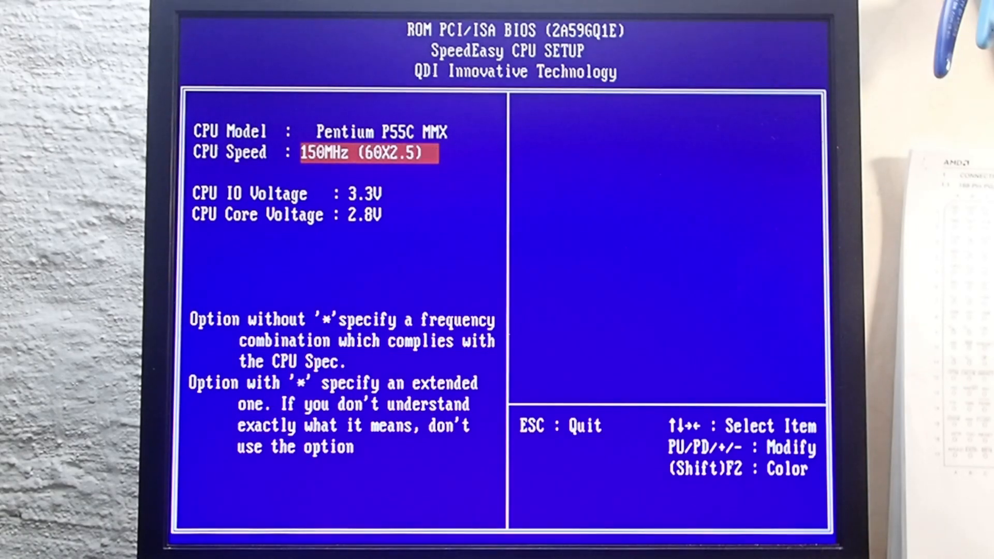
Set the SpeedEasy CPU speed to 166MHz (66X2.5), then save and exit setup
key(PageUp)
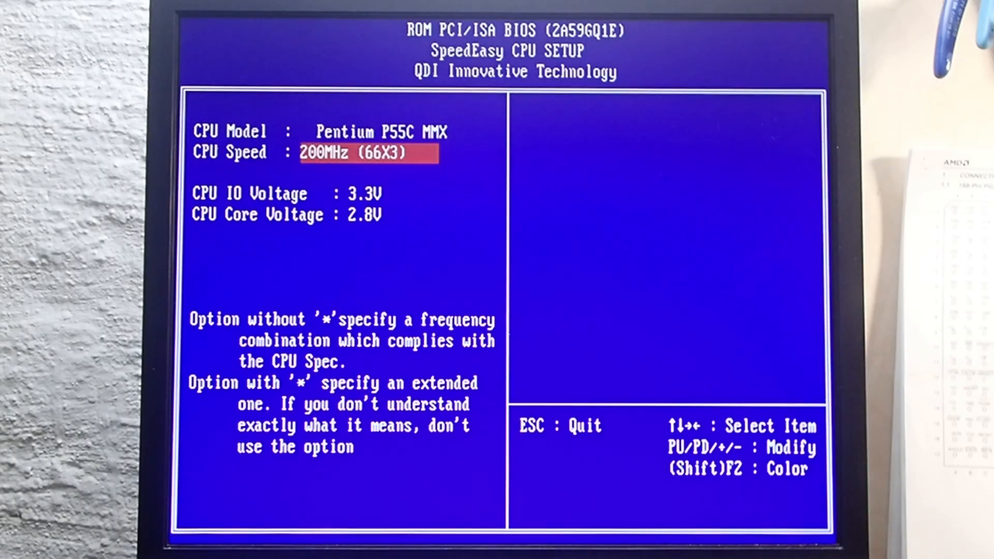
key(PageDown)
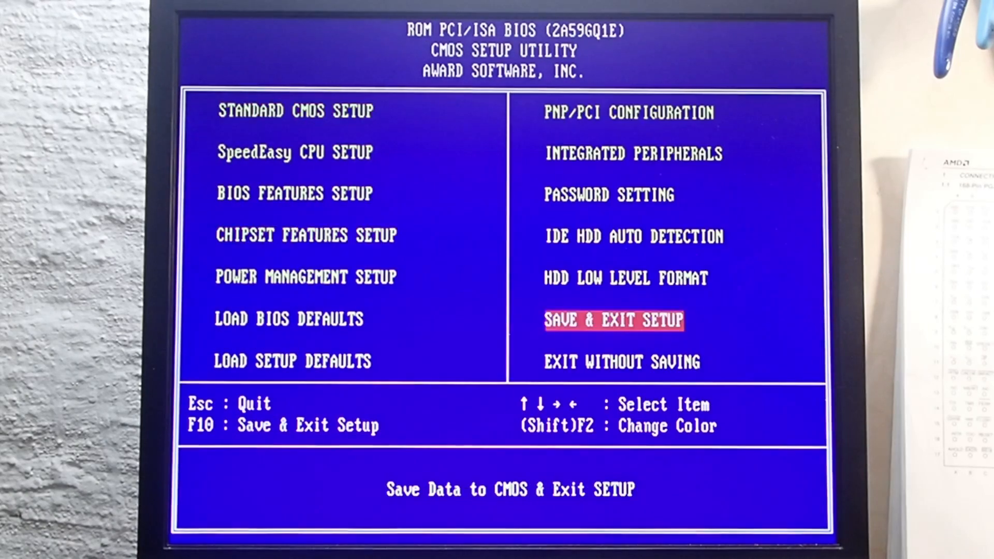
key(Enter)
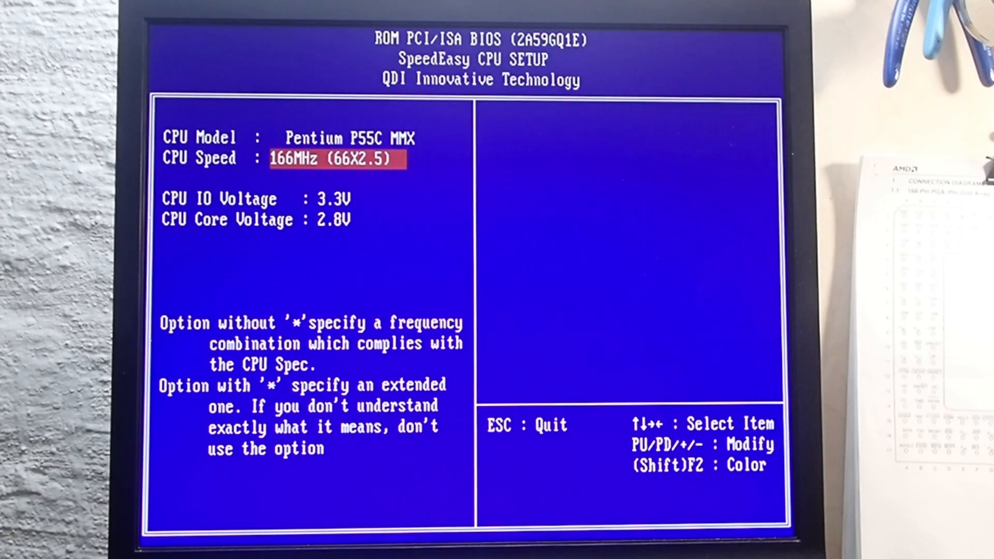
key(Escape)
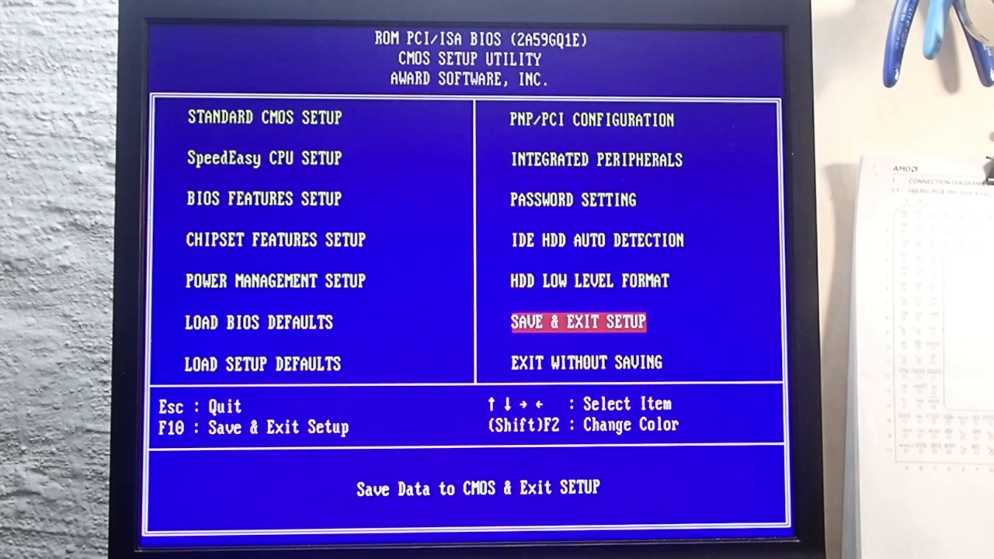
key(Enter)
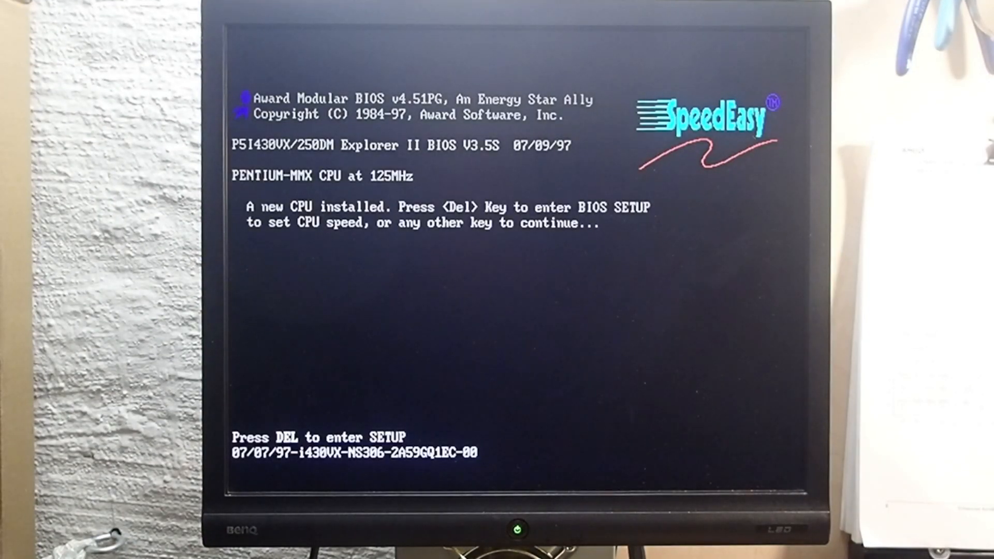
Enter BIOS setup at the new-CPU prompt to adjust the CPU settings
key(Delete)
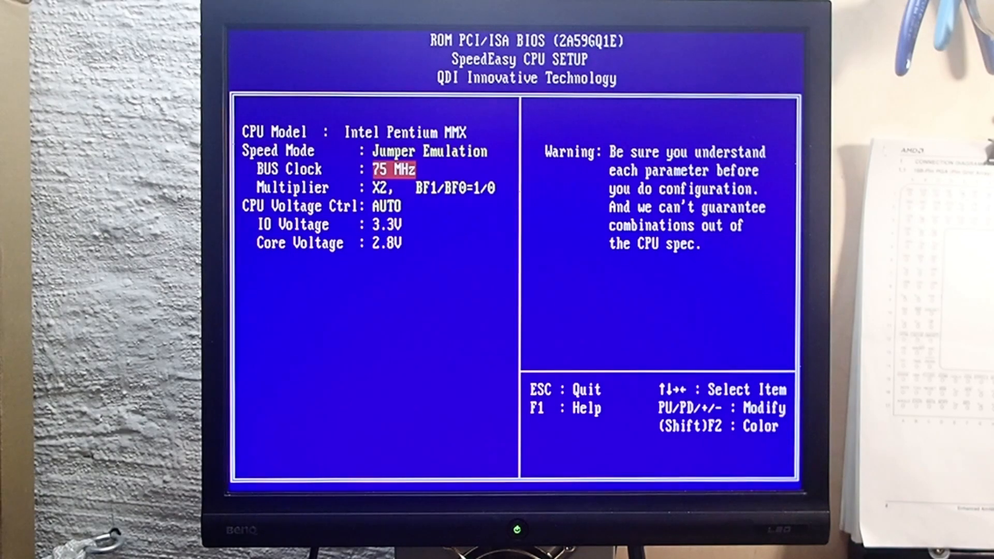
Switch the speed mode to SpeedEasy at 166MHz, then save and restart
key(Down)
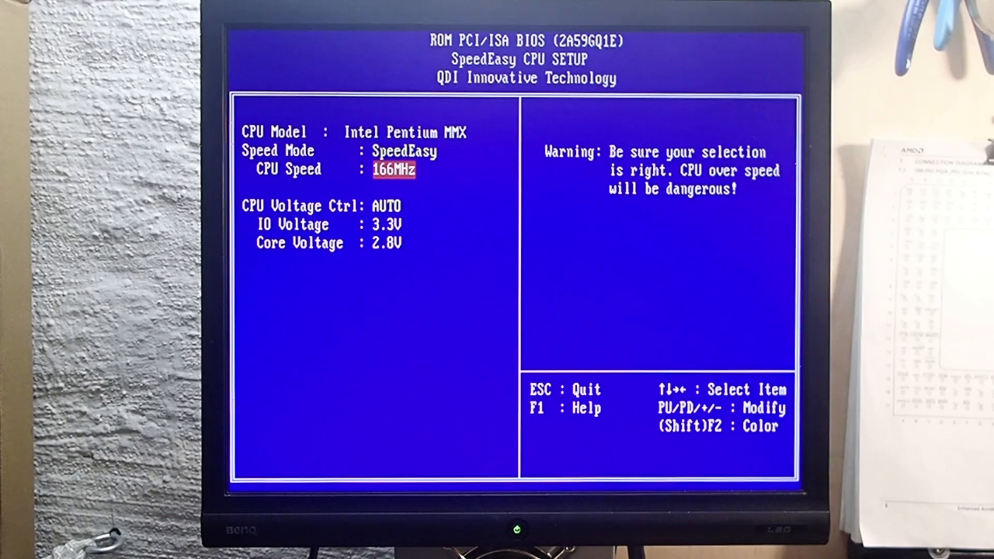
key(Escape)
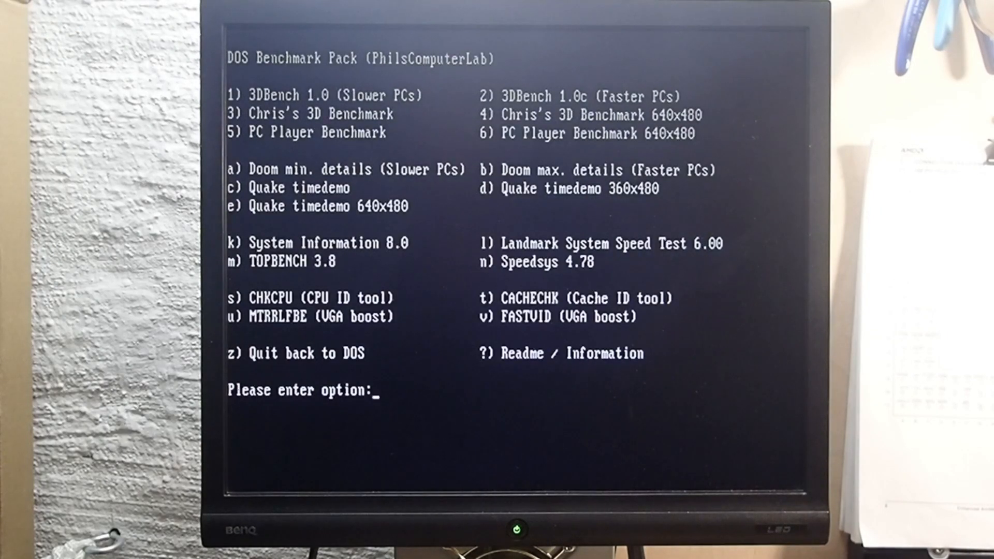
Launch System Information with 'k', then move to the Multiplier setting in CPU setup
text(k)
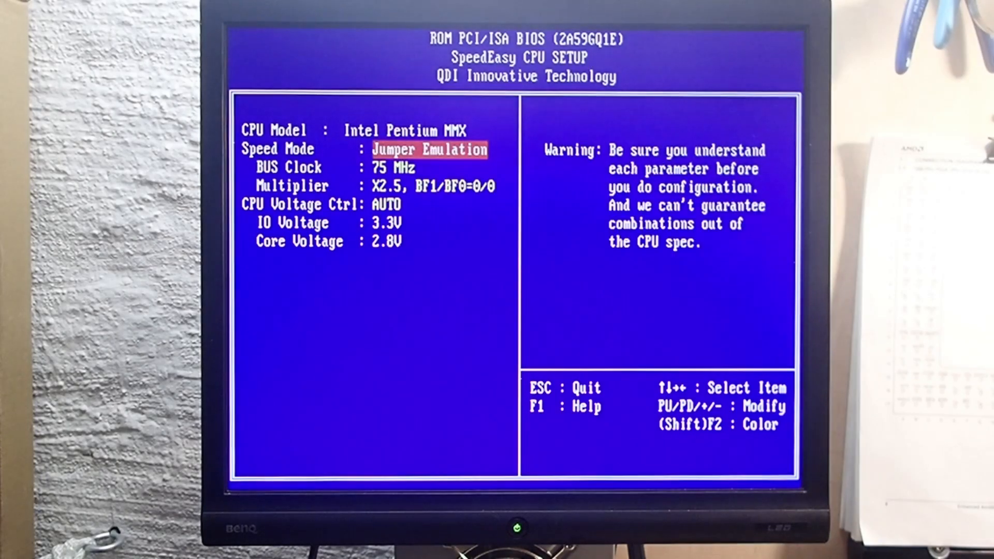
key(down)
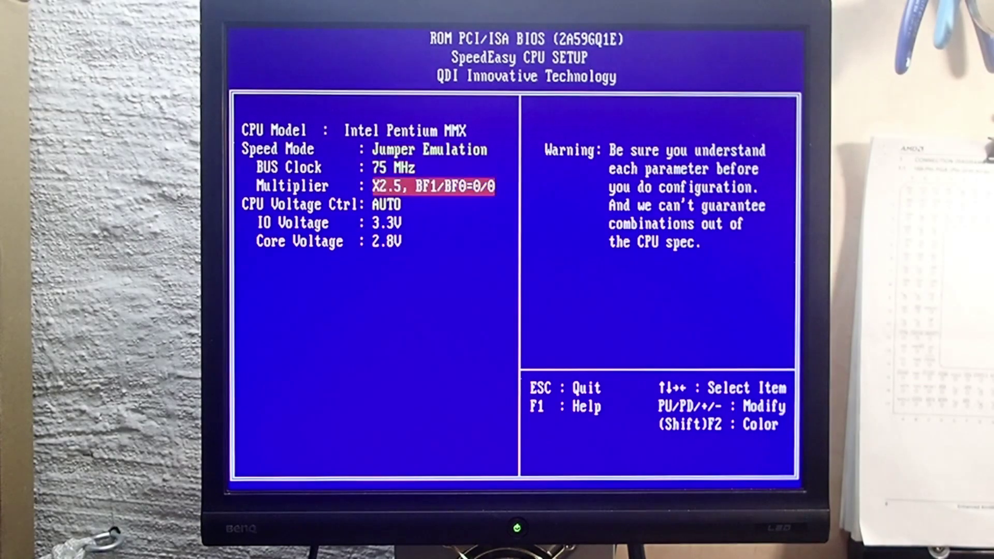